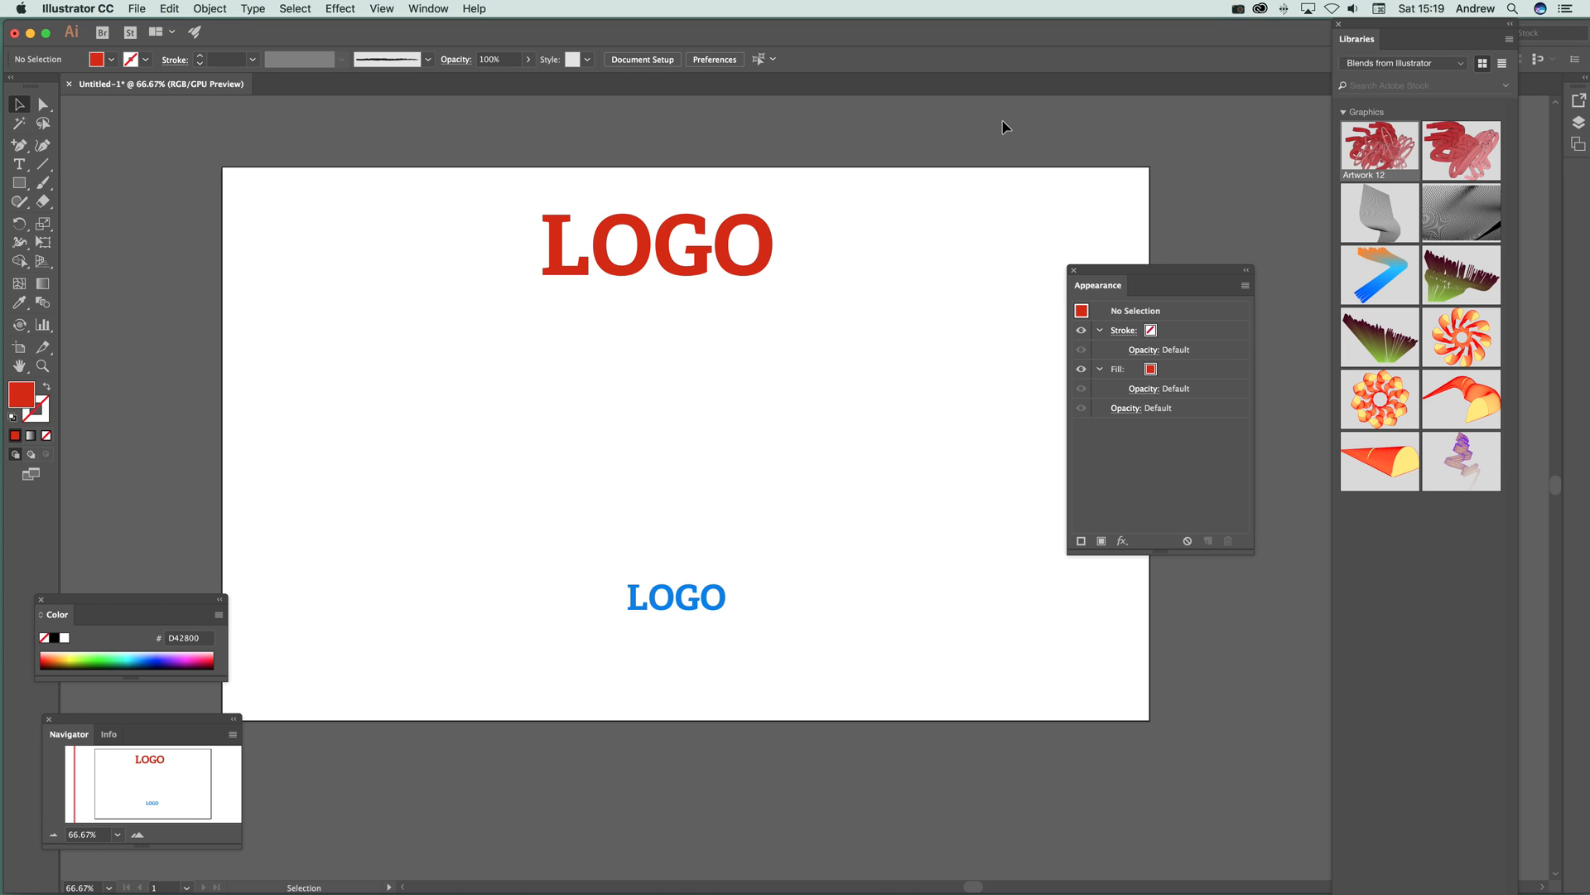
Step: Set the Blend spacing to Specified Steps 100 for the red and blue LOGOs
left_click(658, 249)
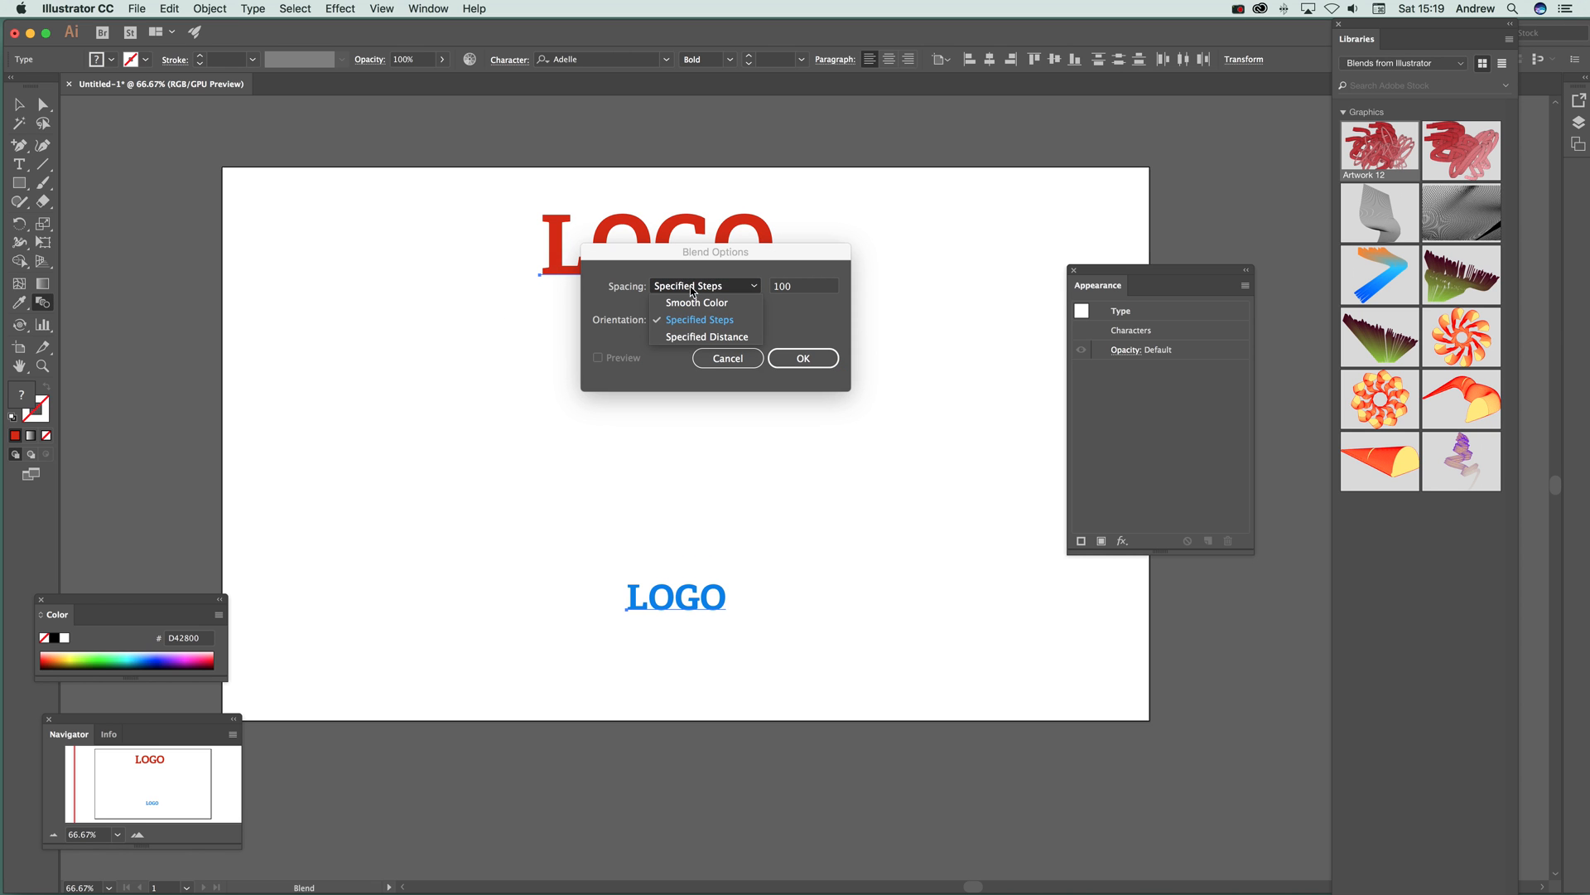
mouse_move(799, 304)
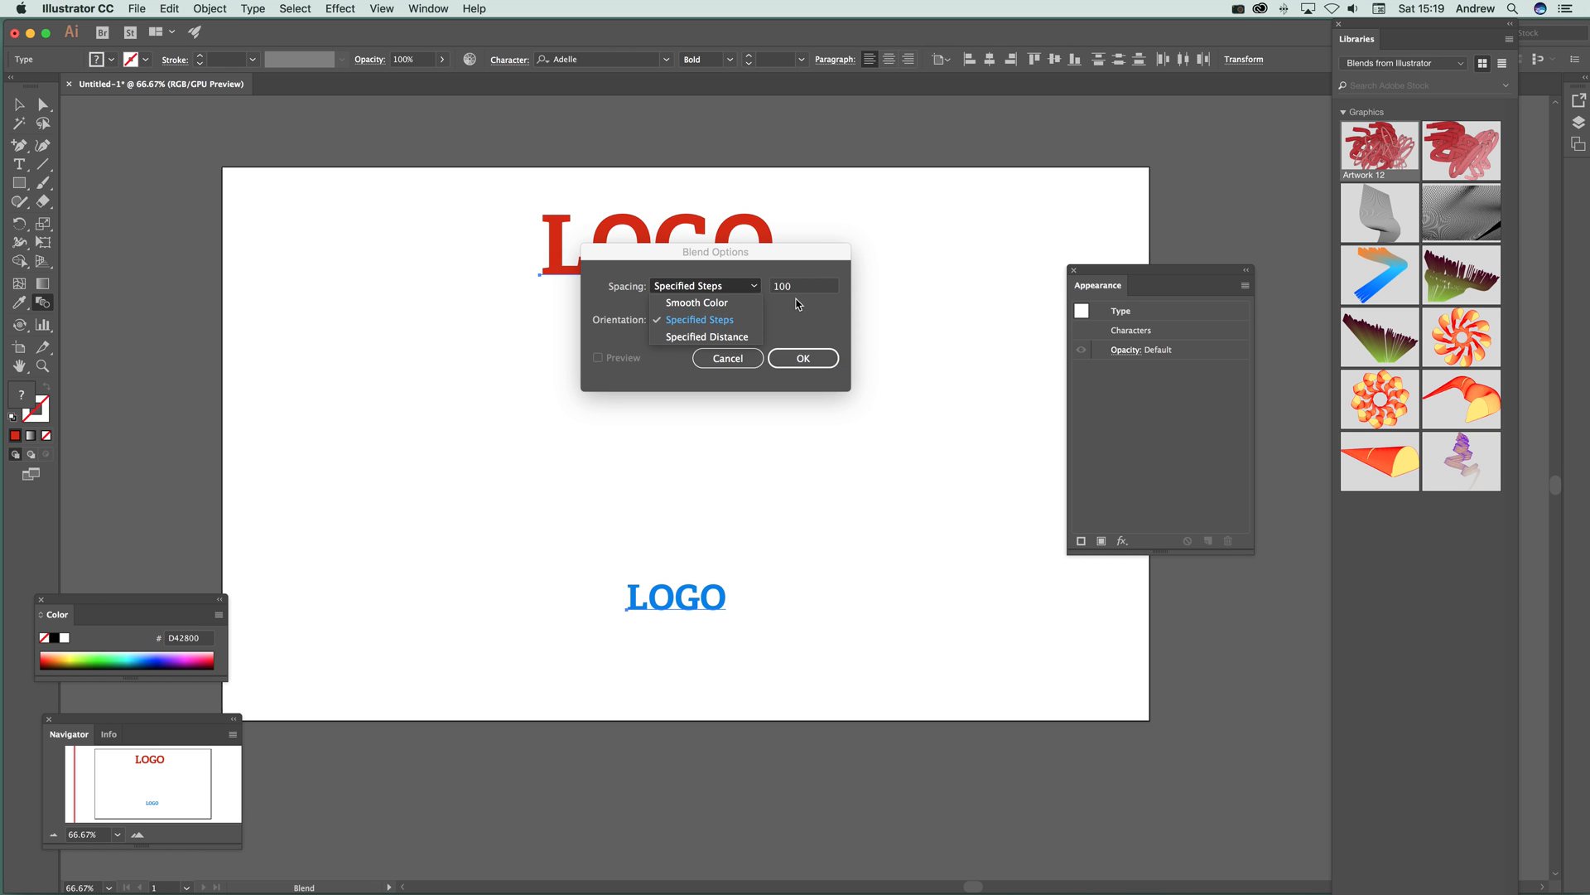
left_click(700, 320)
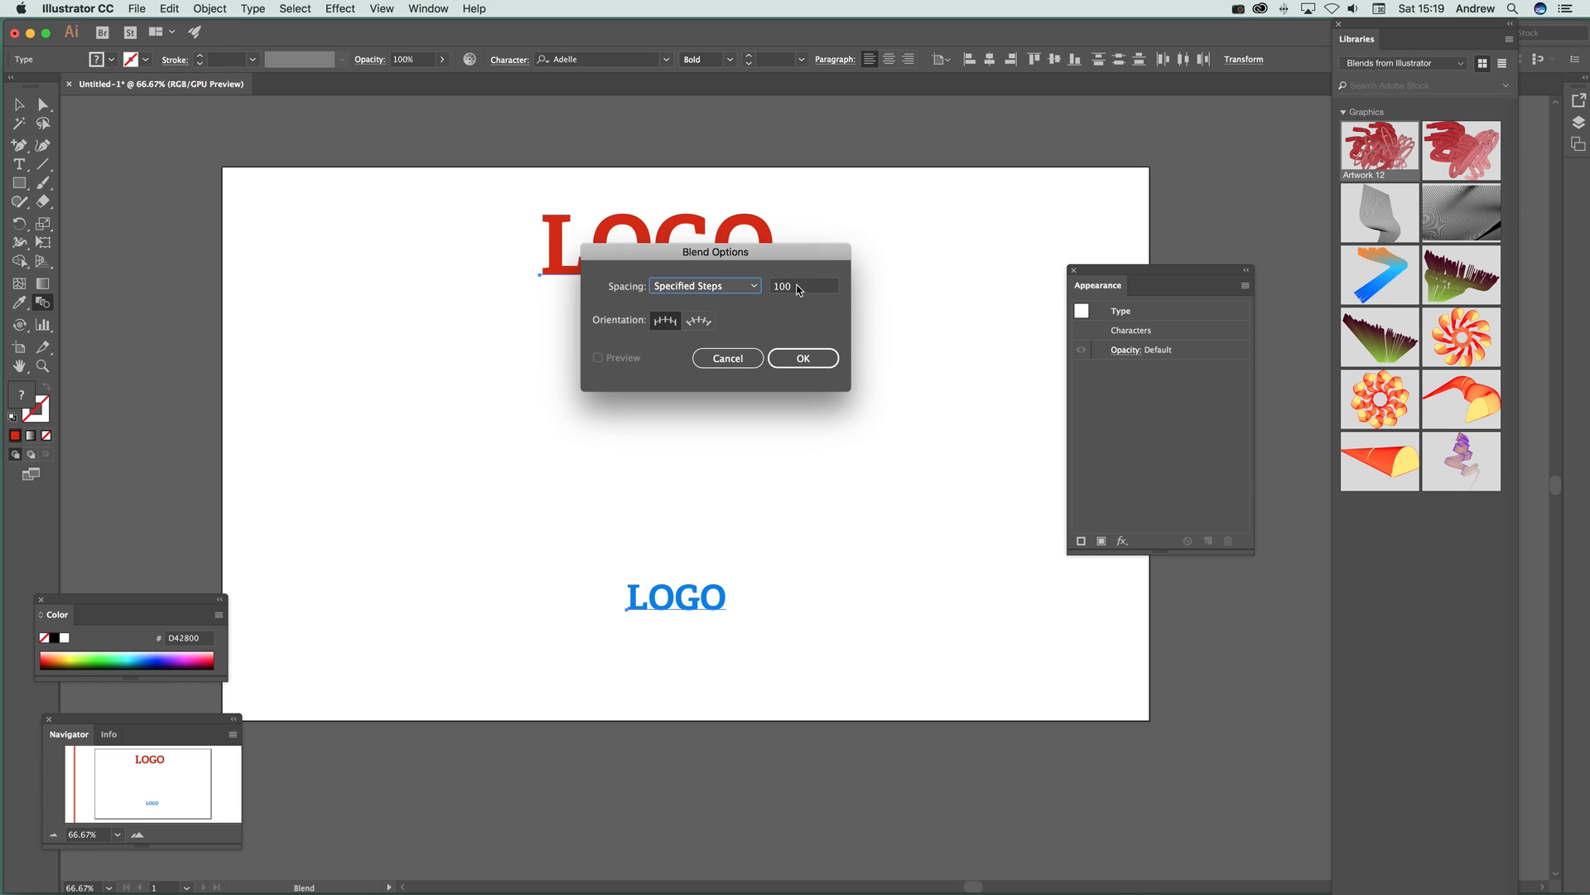
left_click(802, 358)
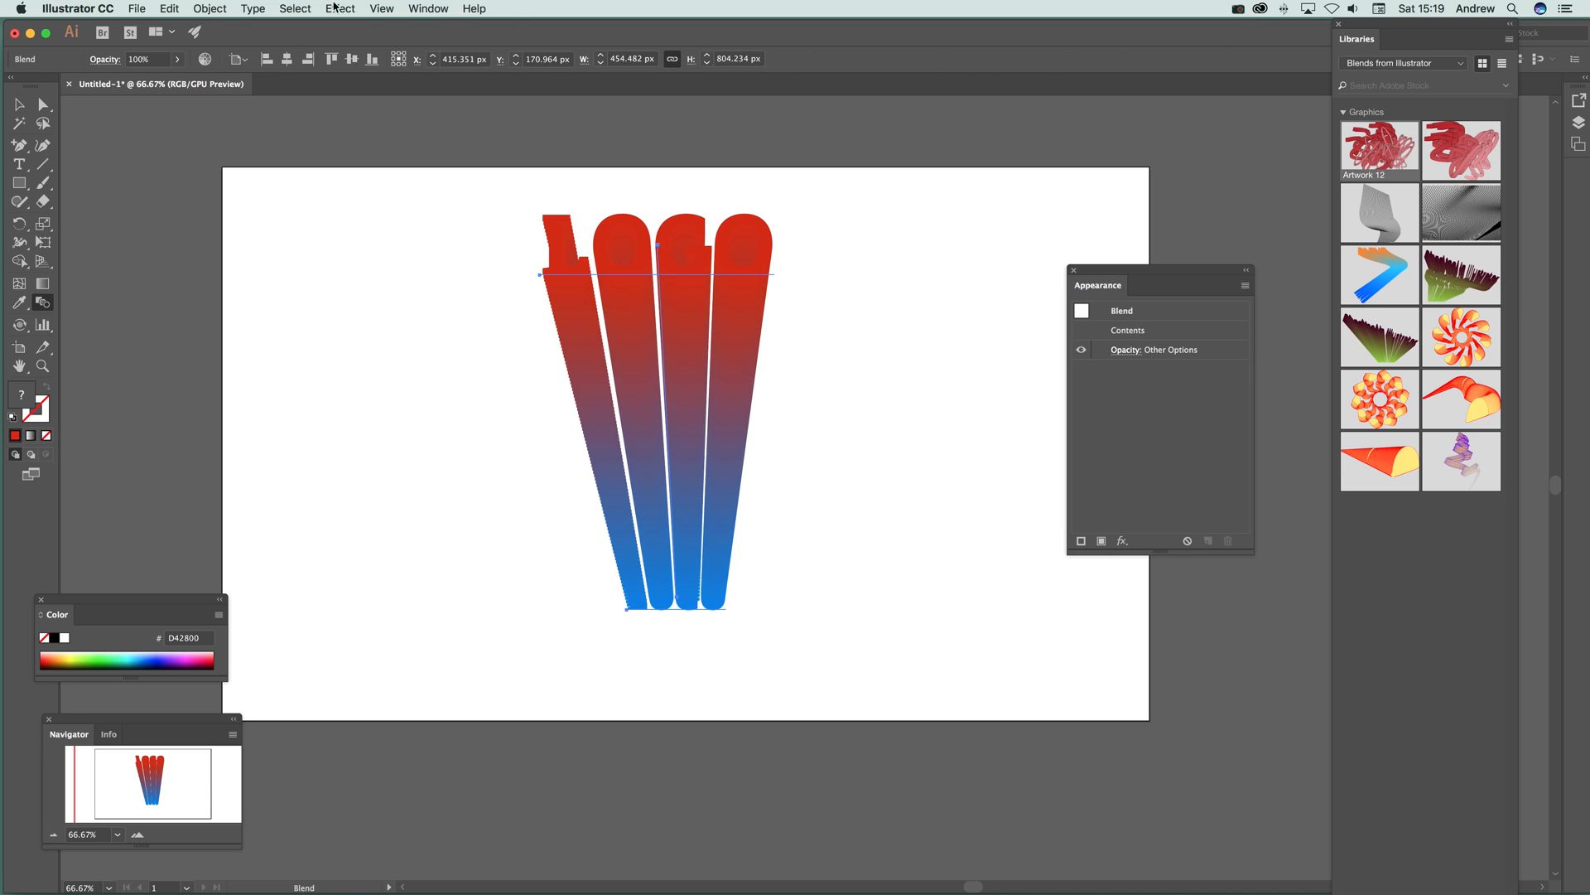
mouse_move(684, 822)
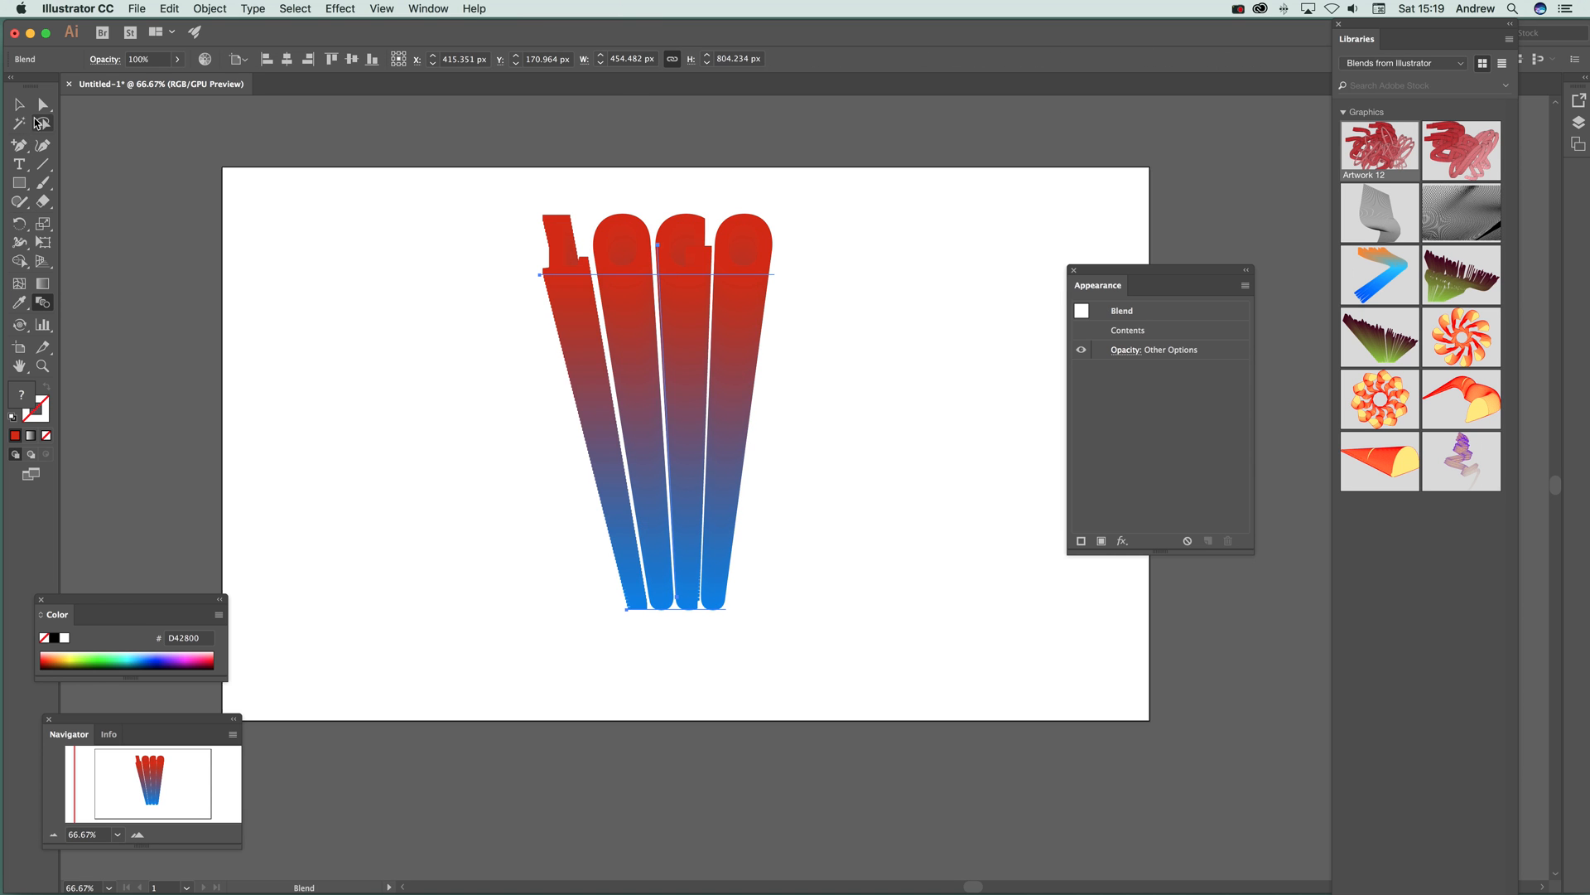
Step: Direct-select and drag an end LOGO so the blend sweeps diagonally down-right
left_click(43, 121)
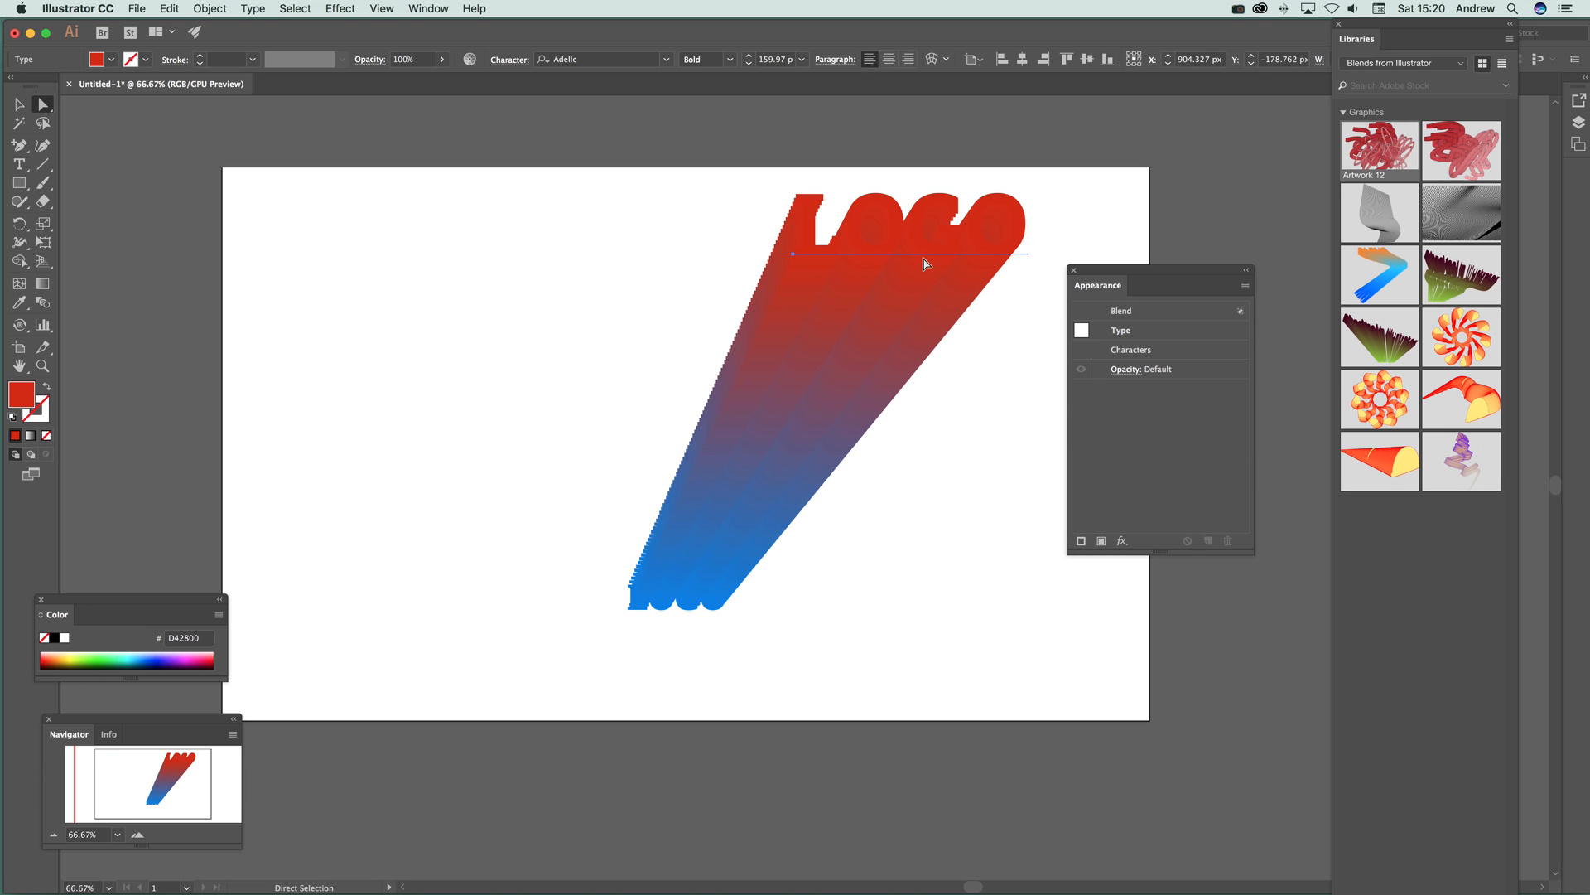
left_click_drag(923, 259, 426, 253)
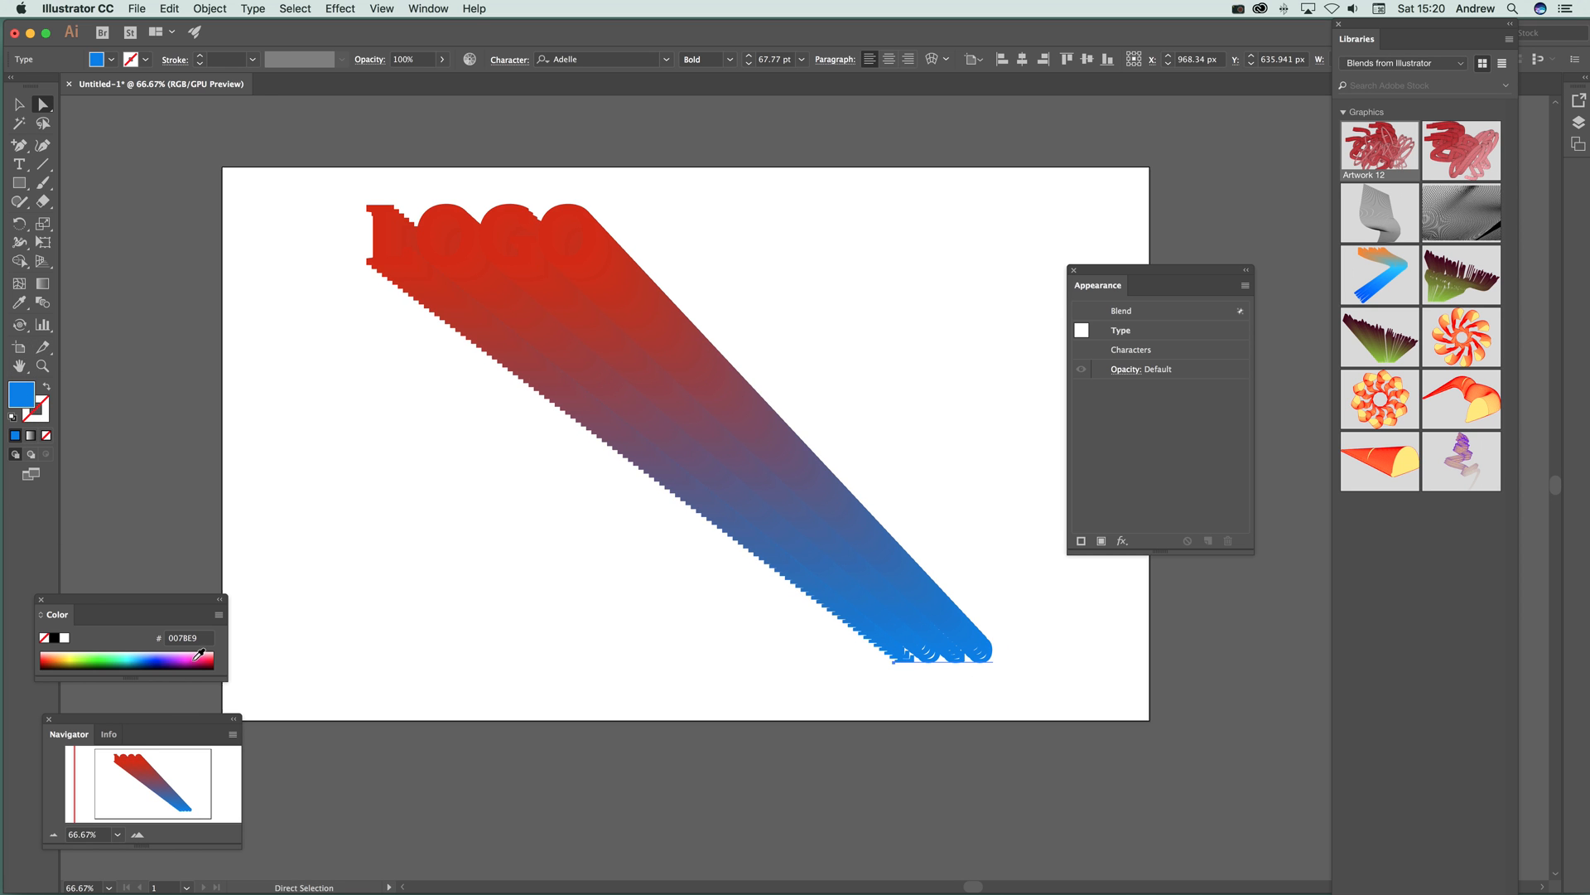
Step: Recolour the end LOGOs so the blend fades from blue to pale green
left_click(200, 659)
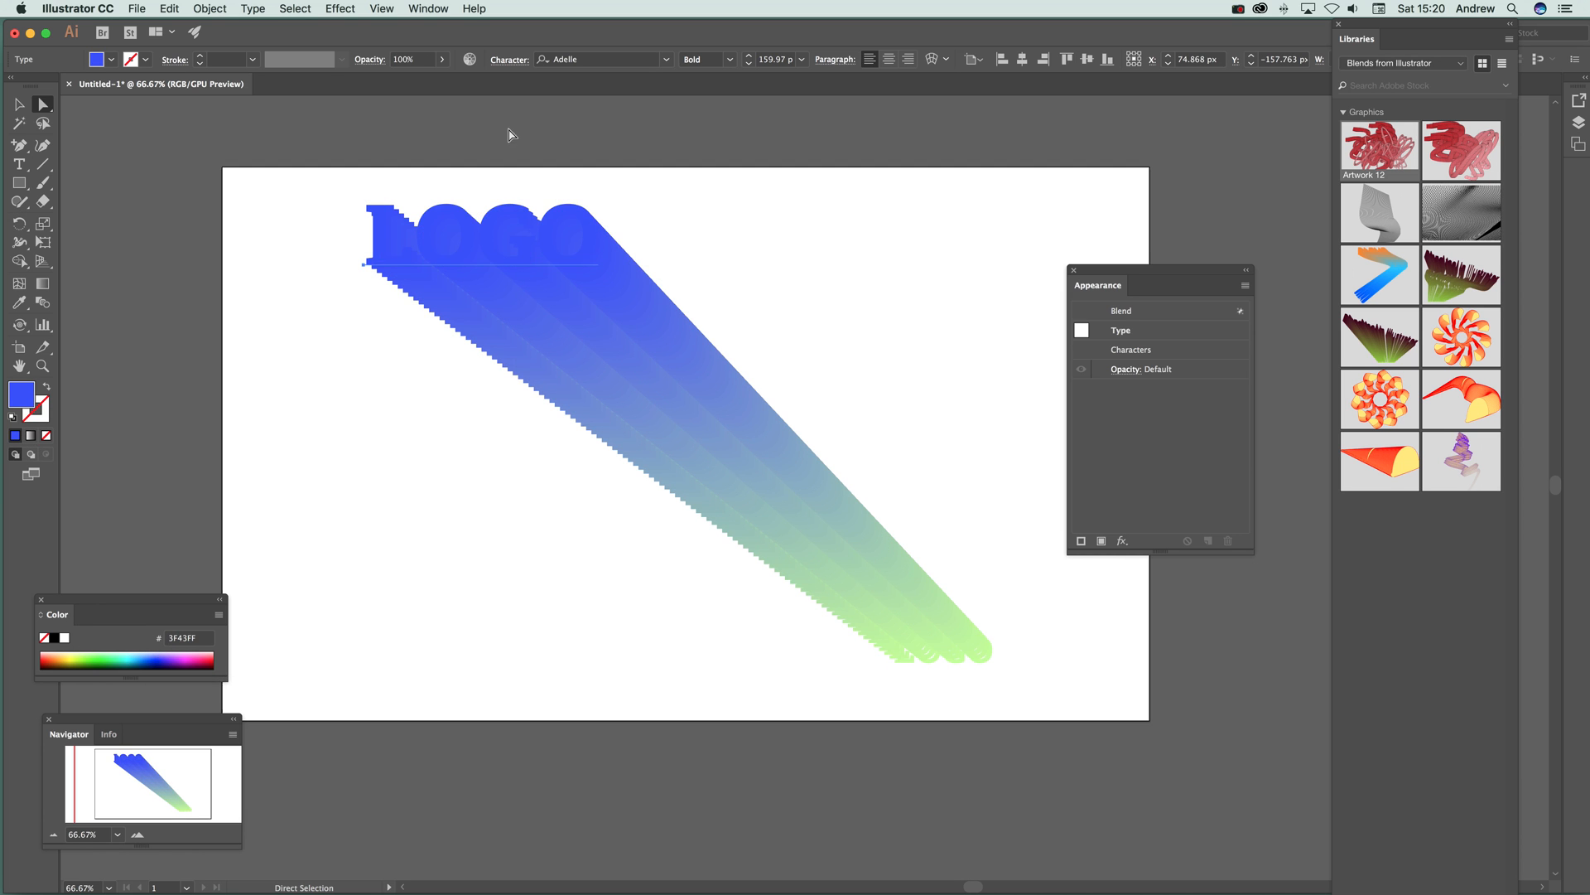
mouse_move(569, 268)
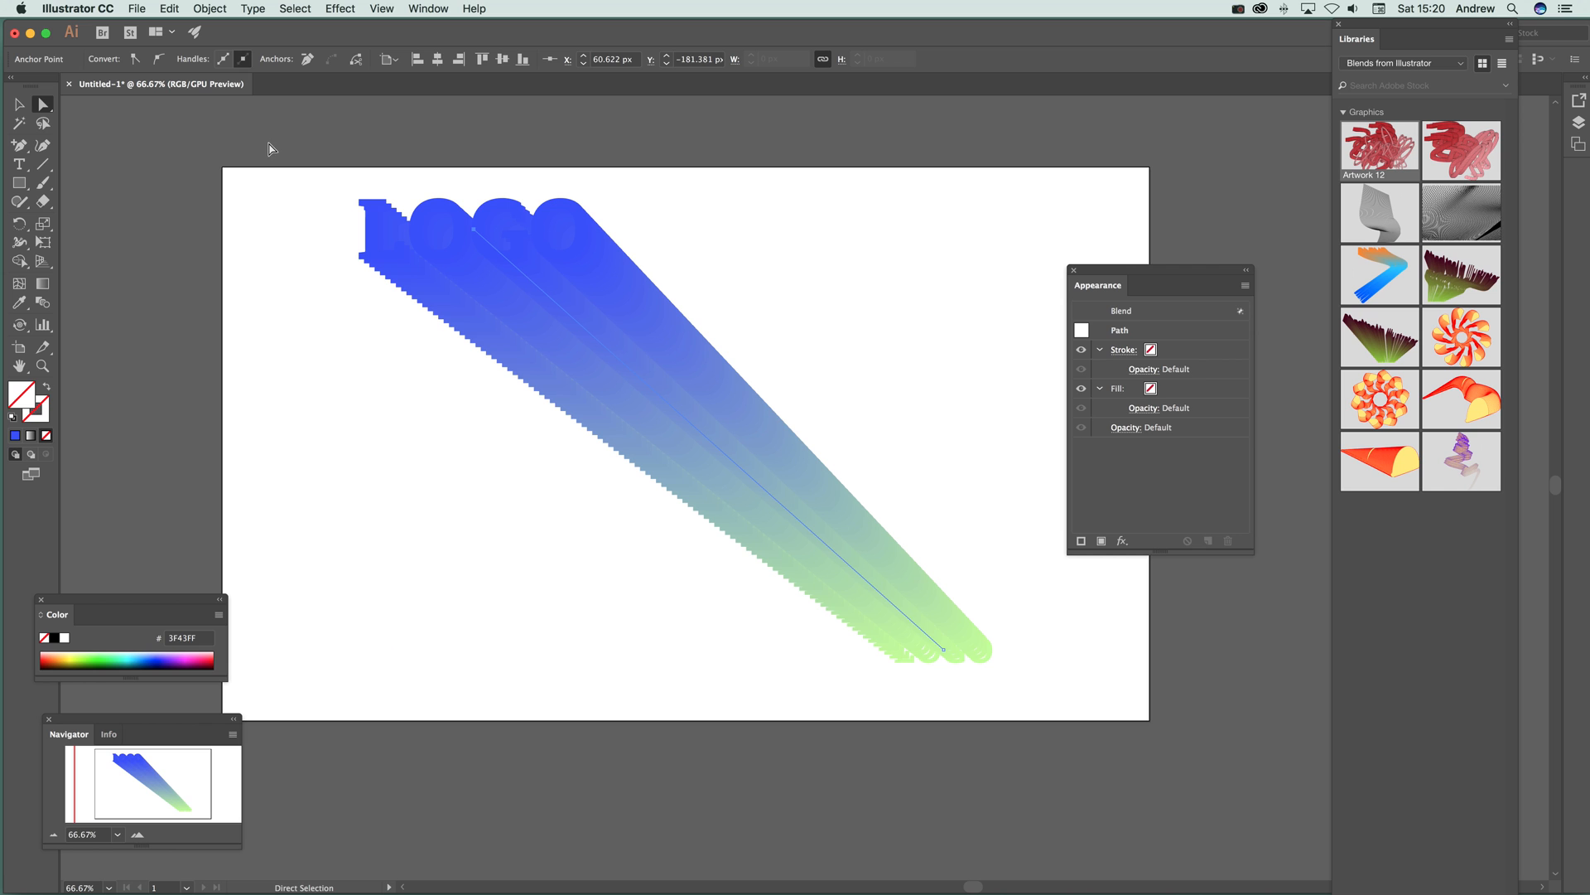
Step: Bend the blend spine at added anchor points and round its upper and lower corners
left_click(18, 142)
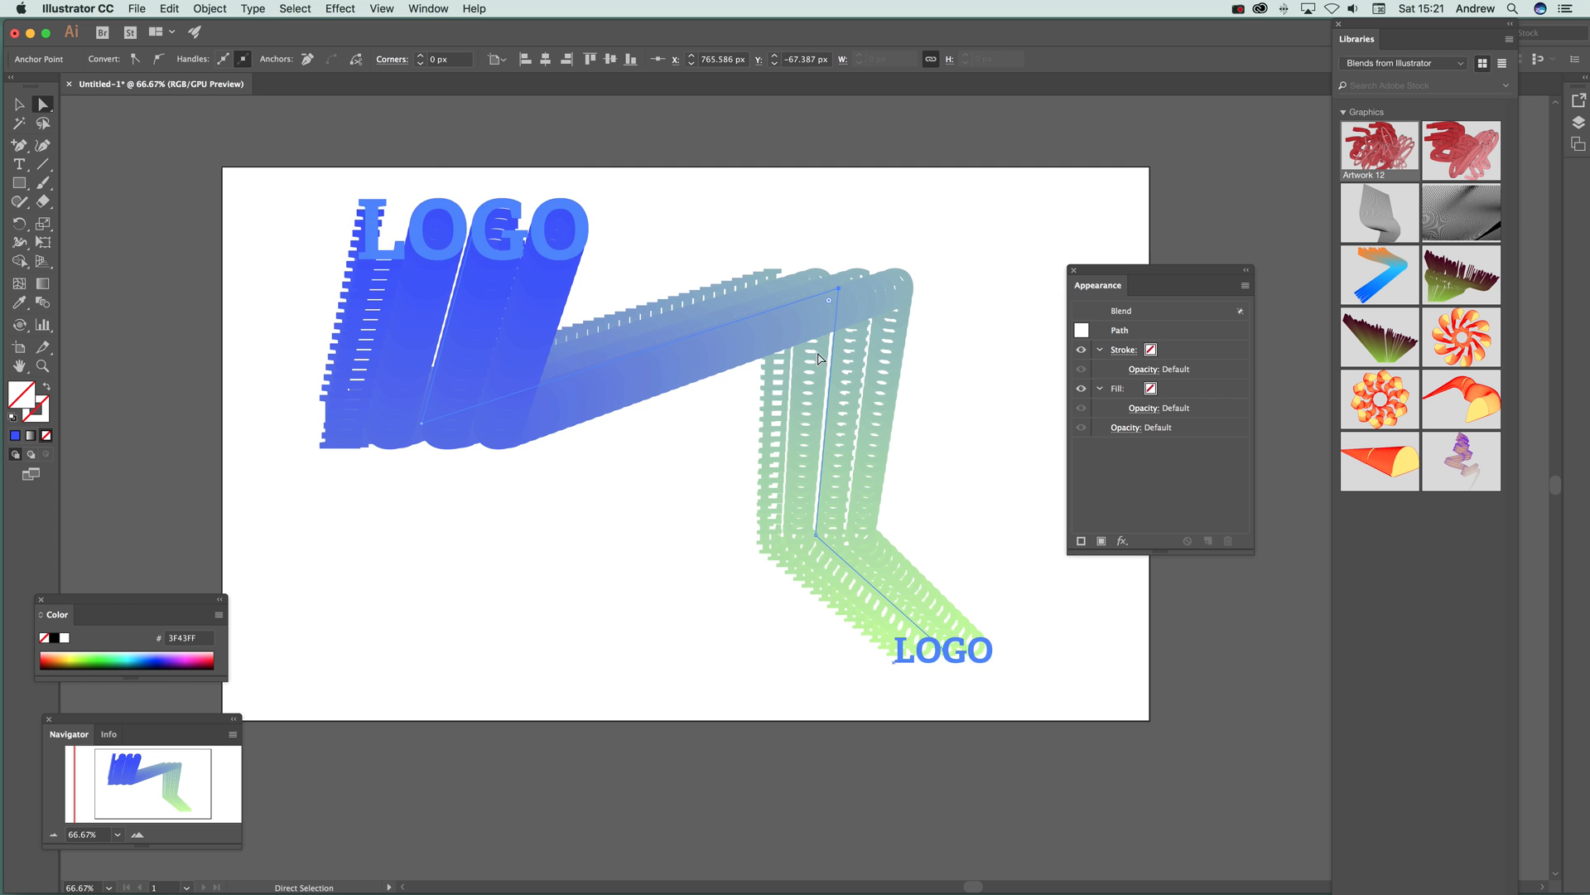
mouse_move(820, 308)
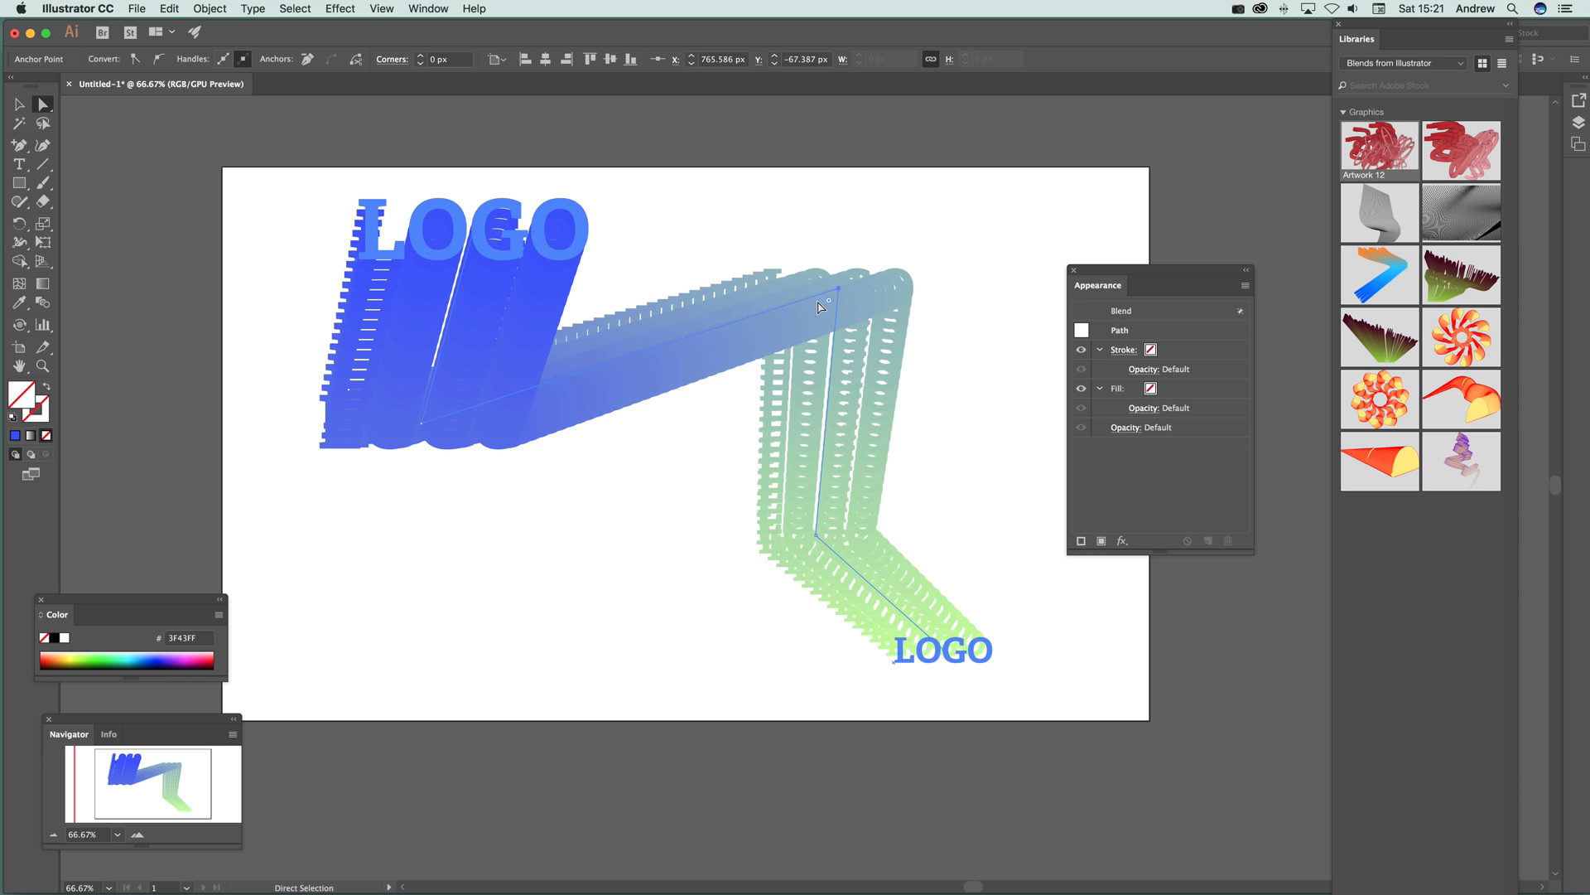
left_click_drag(824, 301, 792, 359)
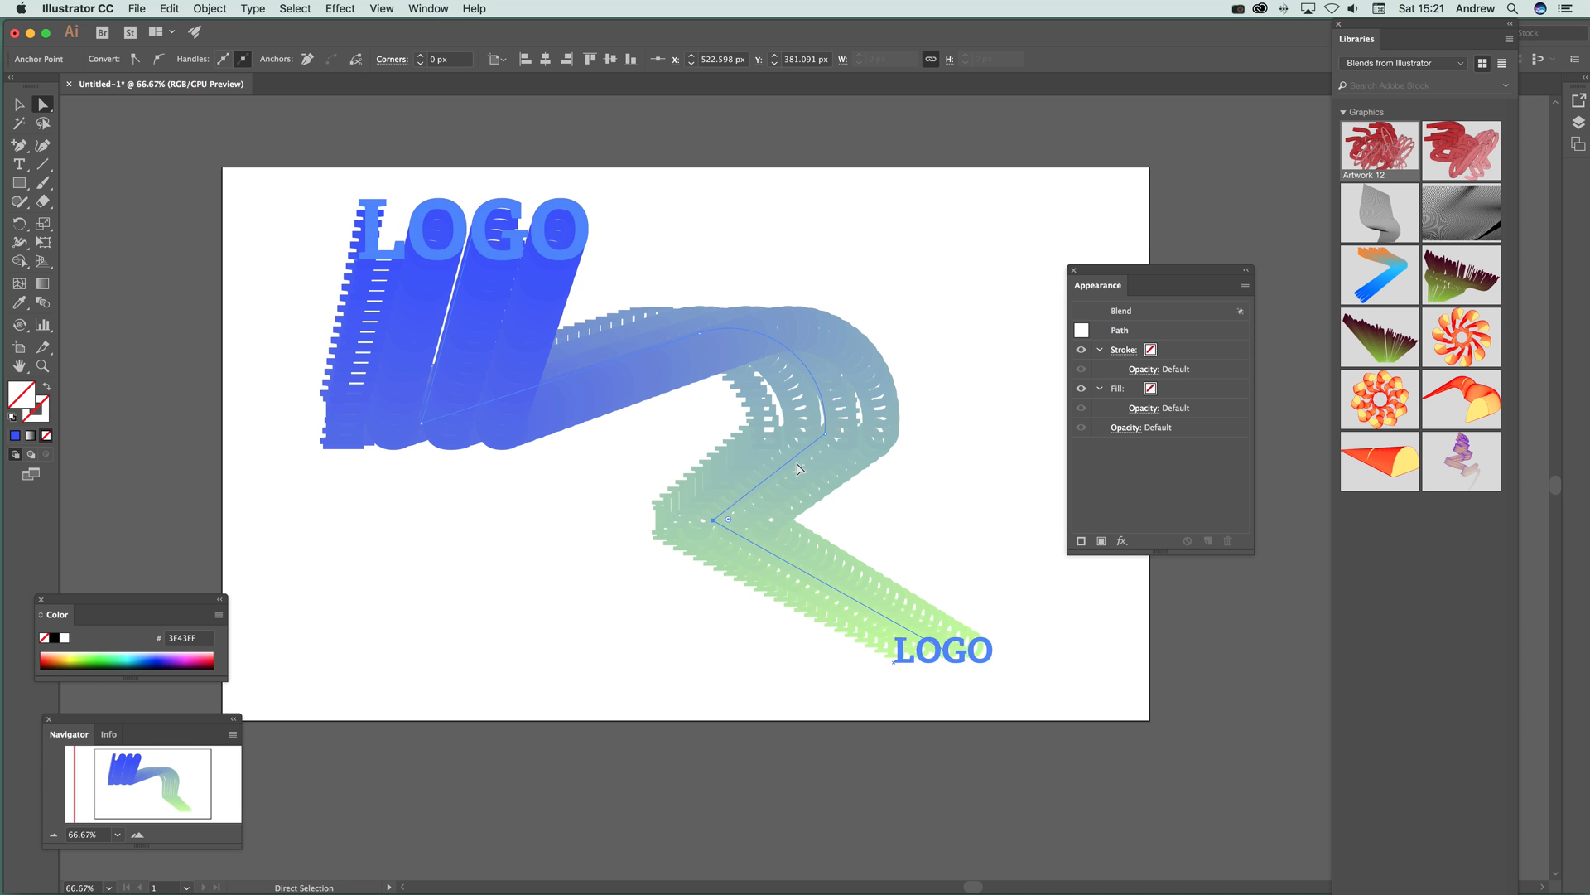
left_click_drag(727, 519, 770, 519)
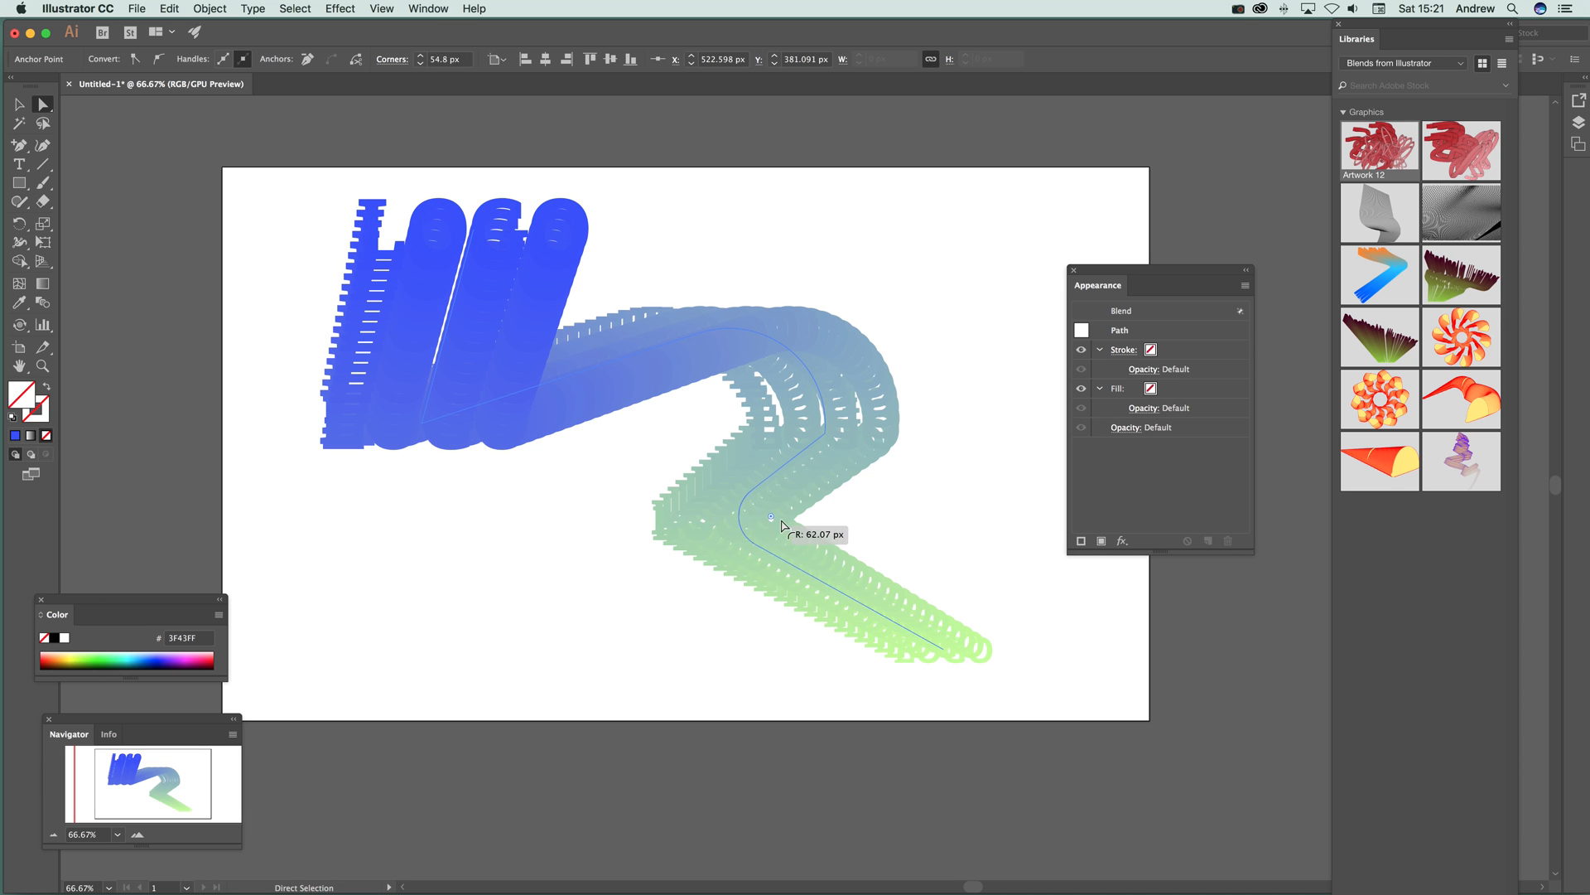
left_click_drag(771, 517, 843, 512)
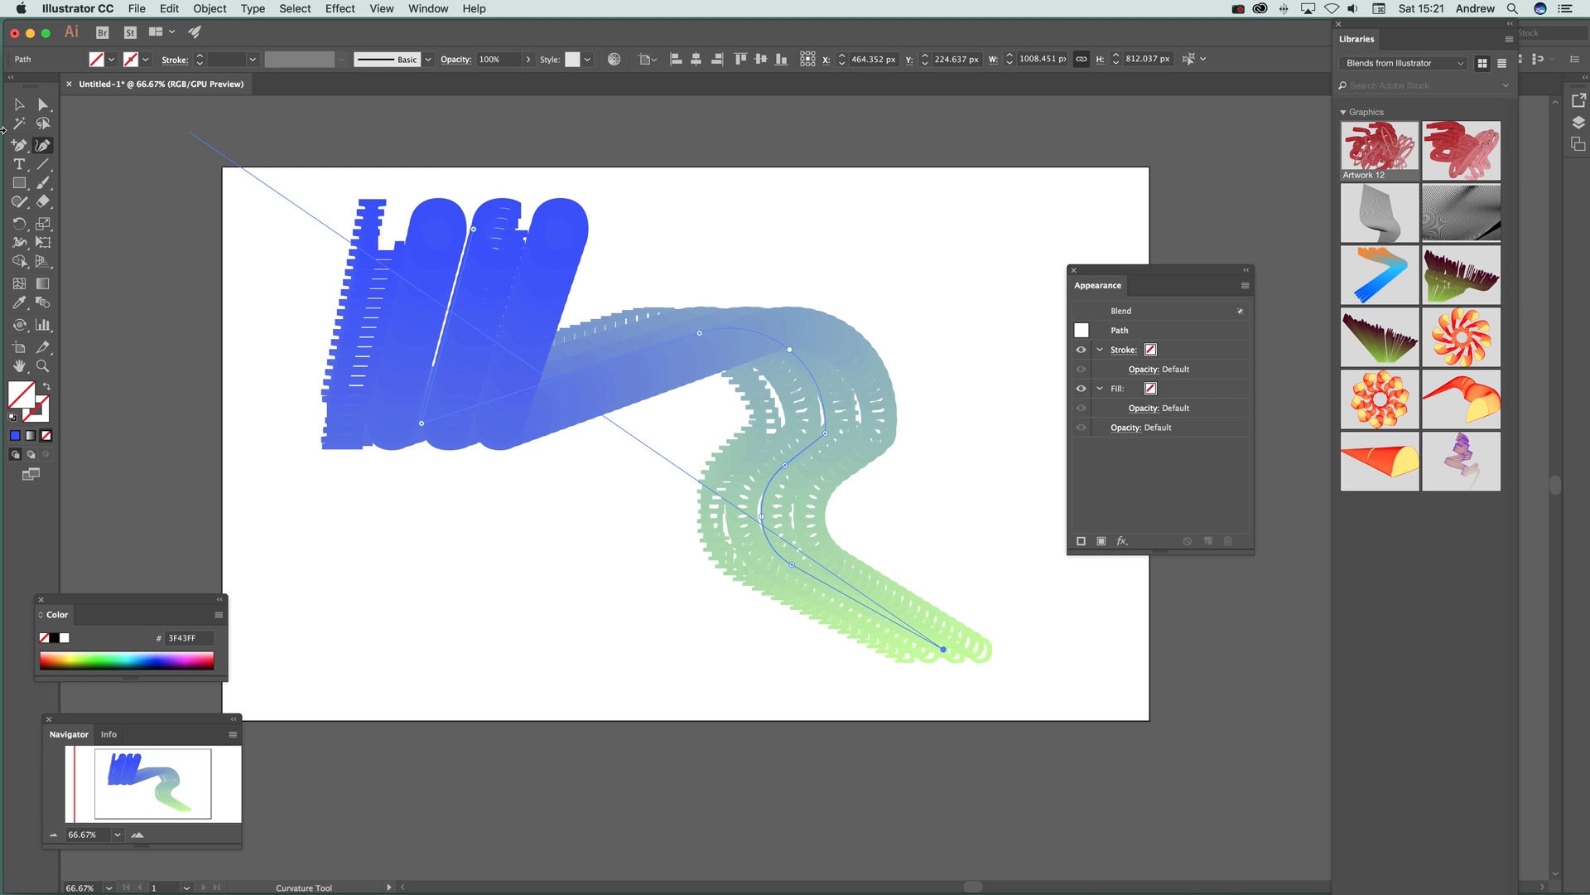
Step: Draw a wavy Curvature path and replace the blend's spine with it
left_click(20, 105)
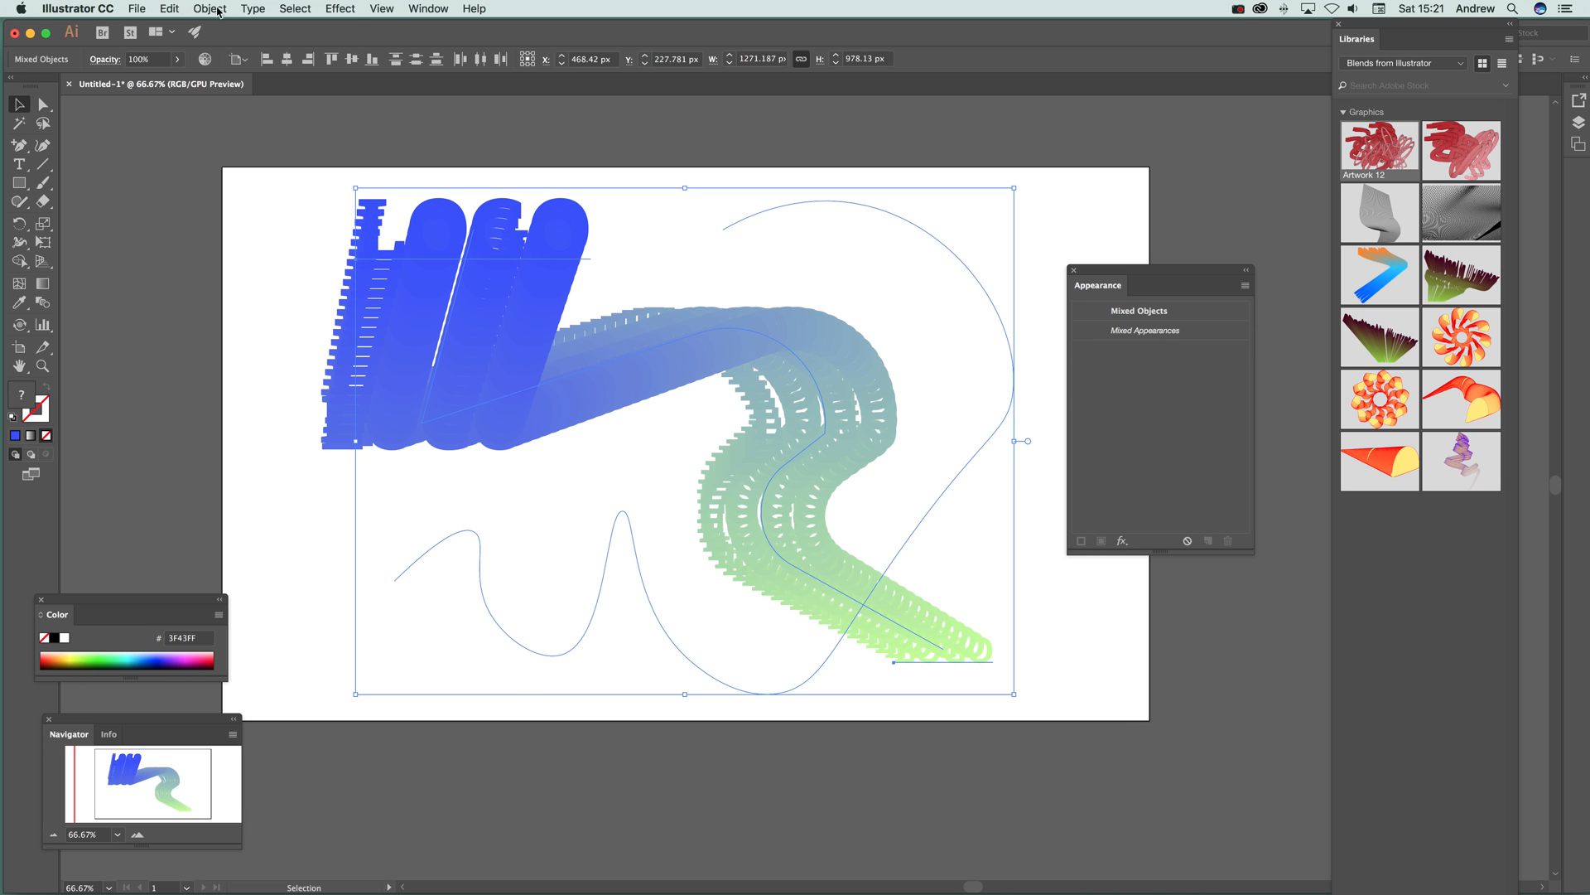
left_click(209, 8)
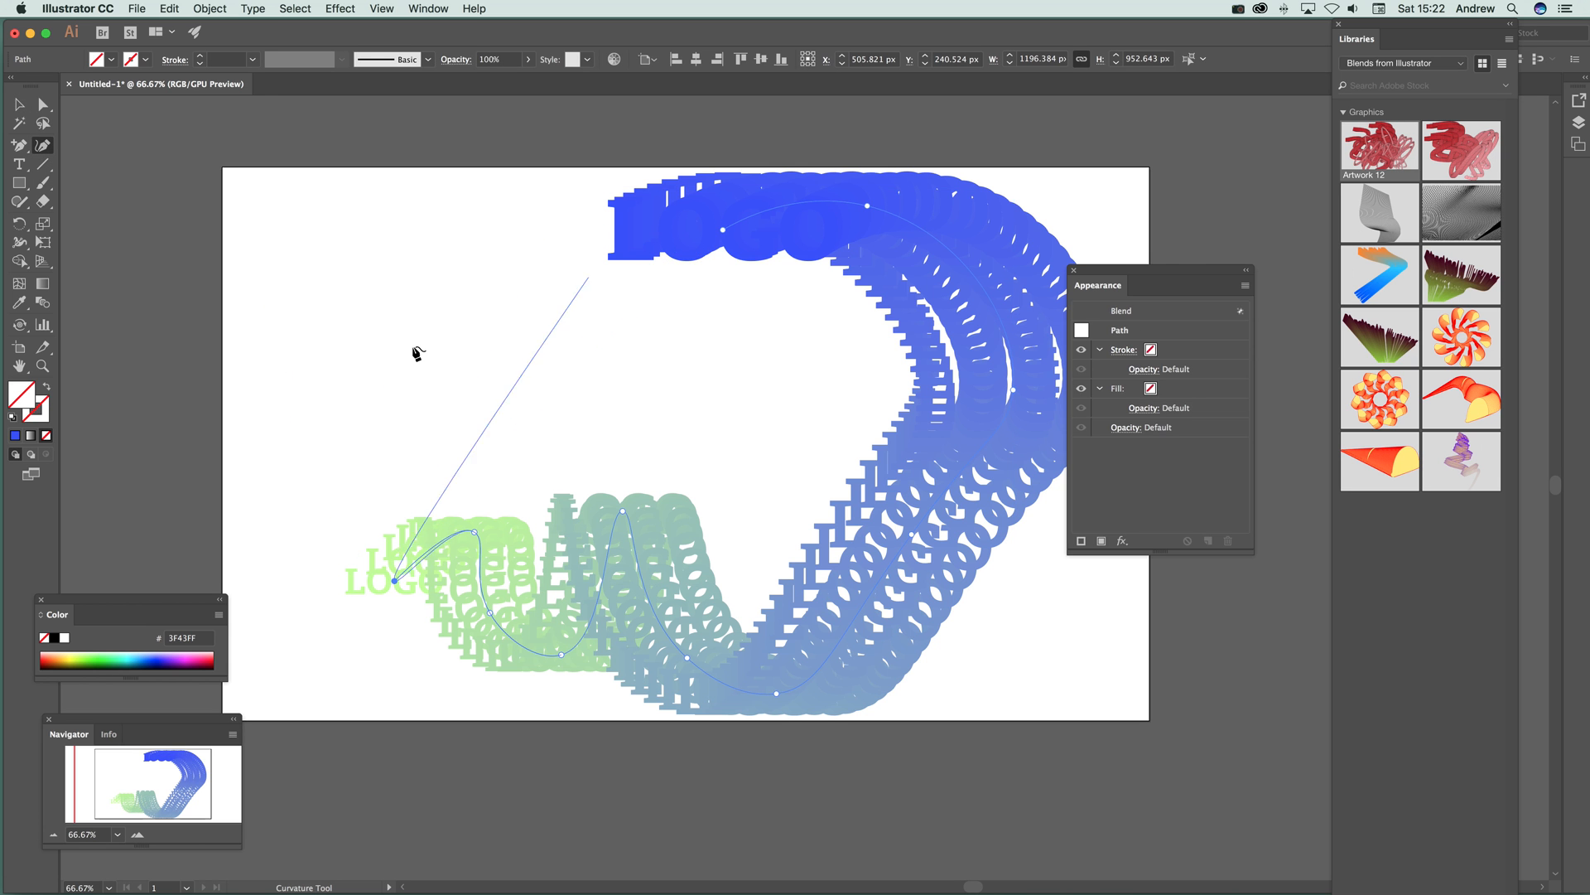
left_click_drag(396, 573, 330, 391)
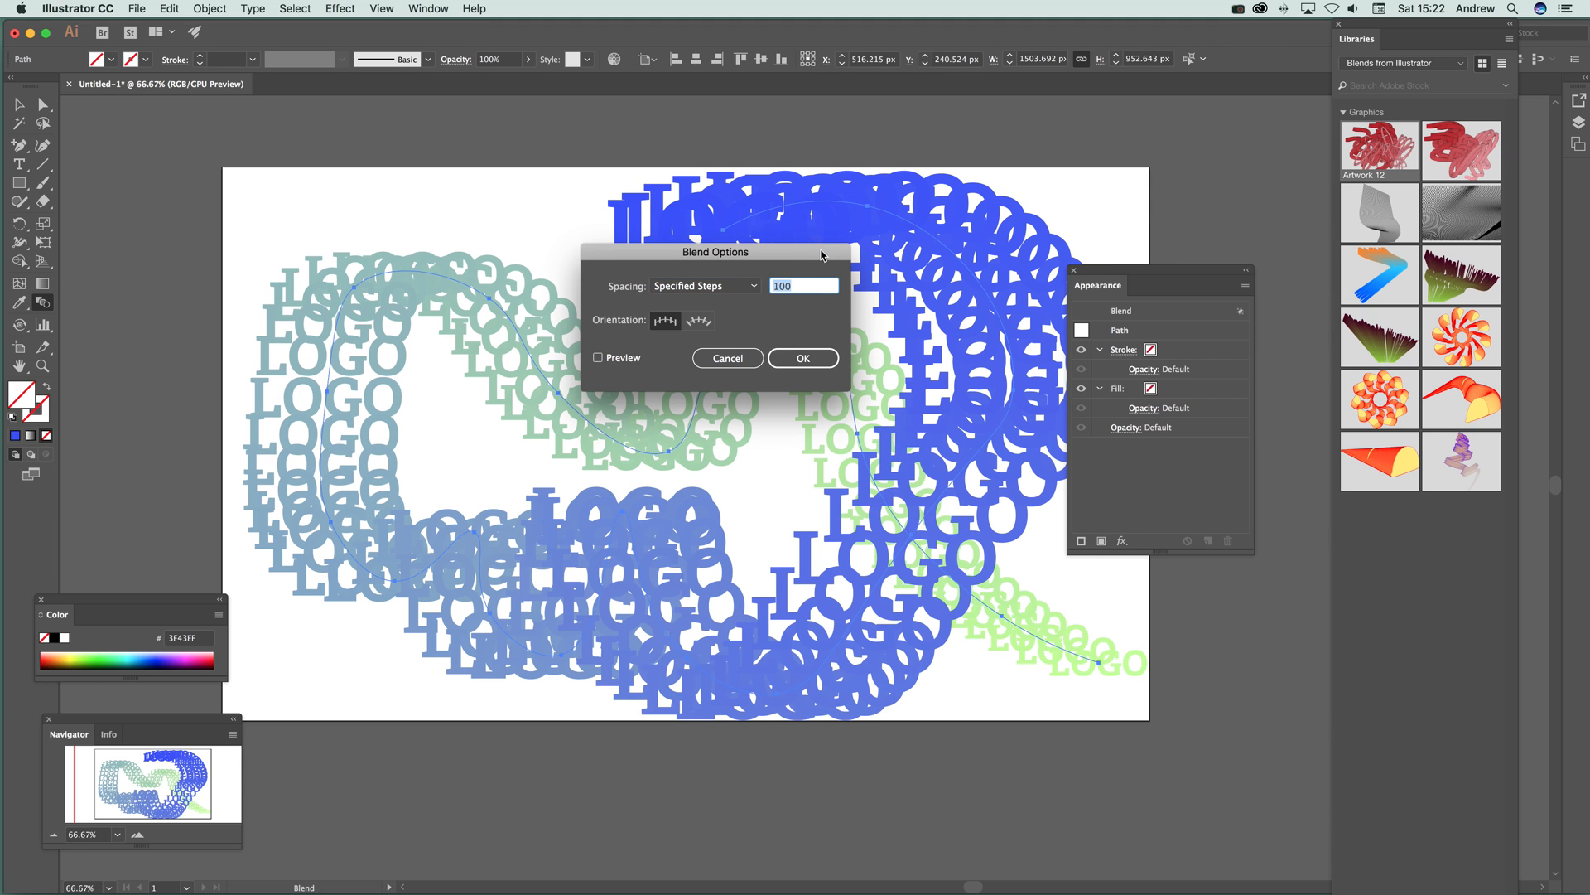
Step: Raise the blend's Specified Steps to 300 for a smooth continuous ribbon
type("300")
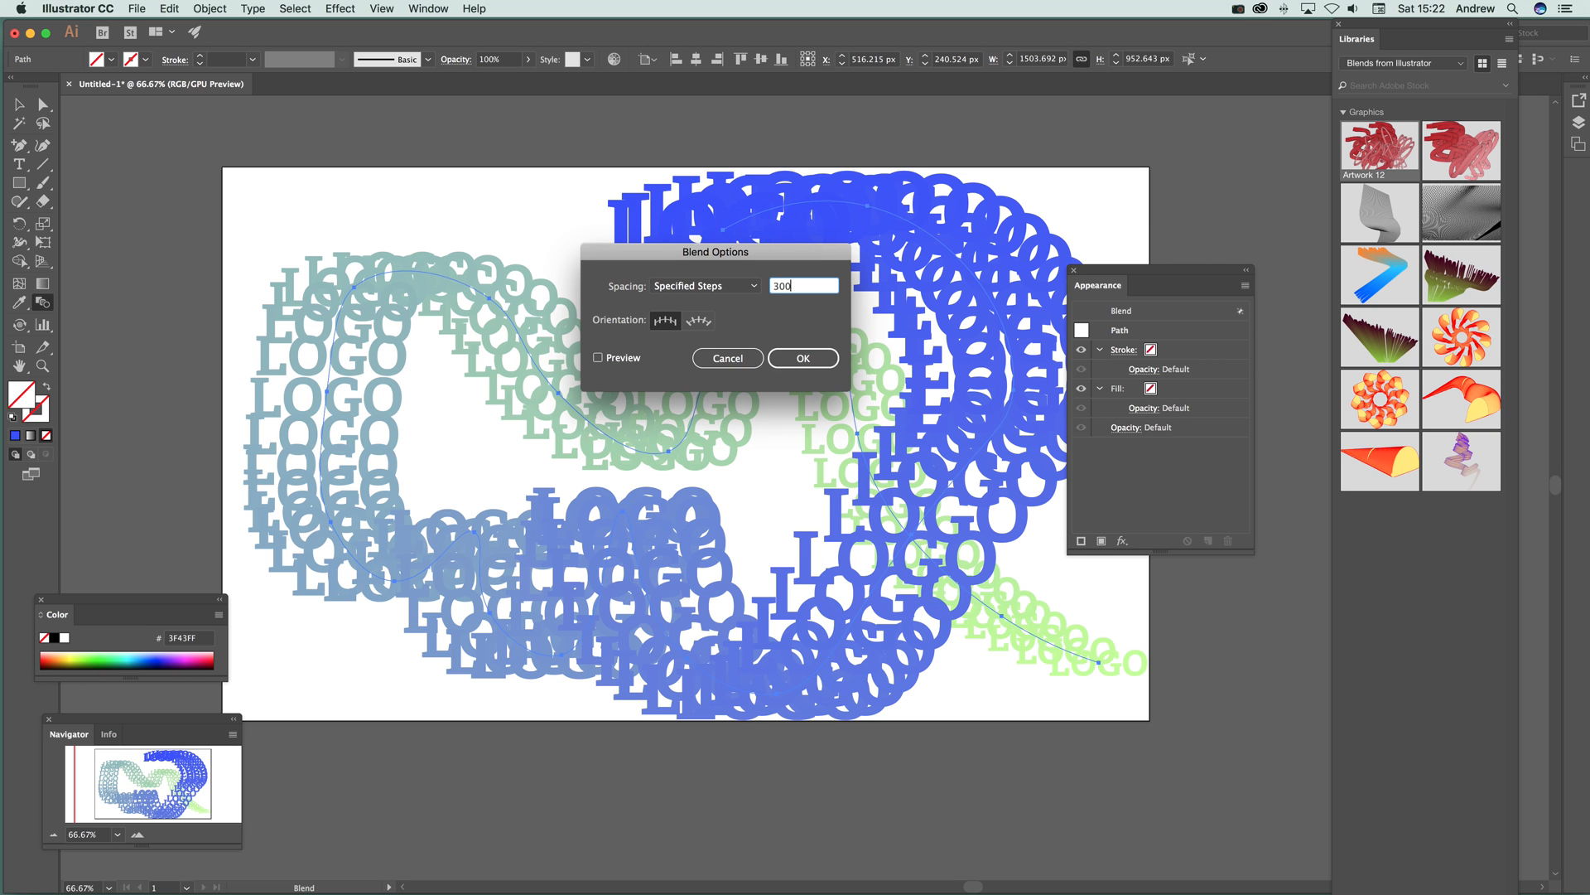
left_click(802, 358)
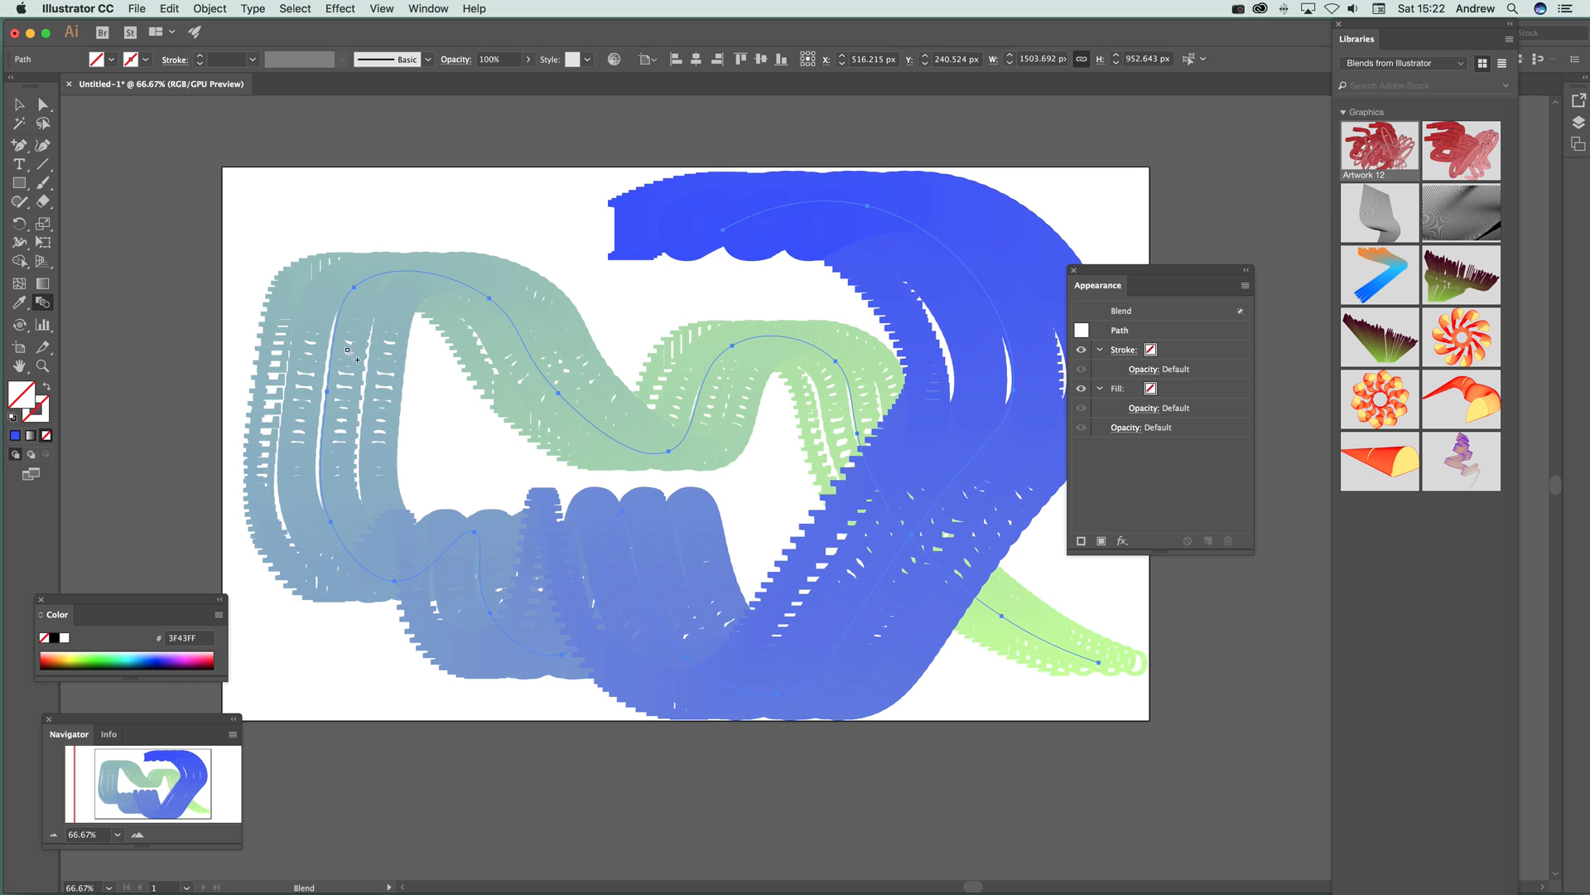
left_click(20, 103)
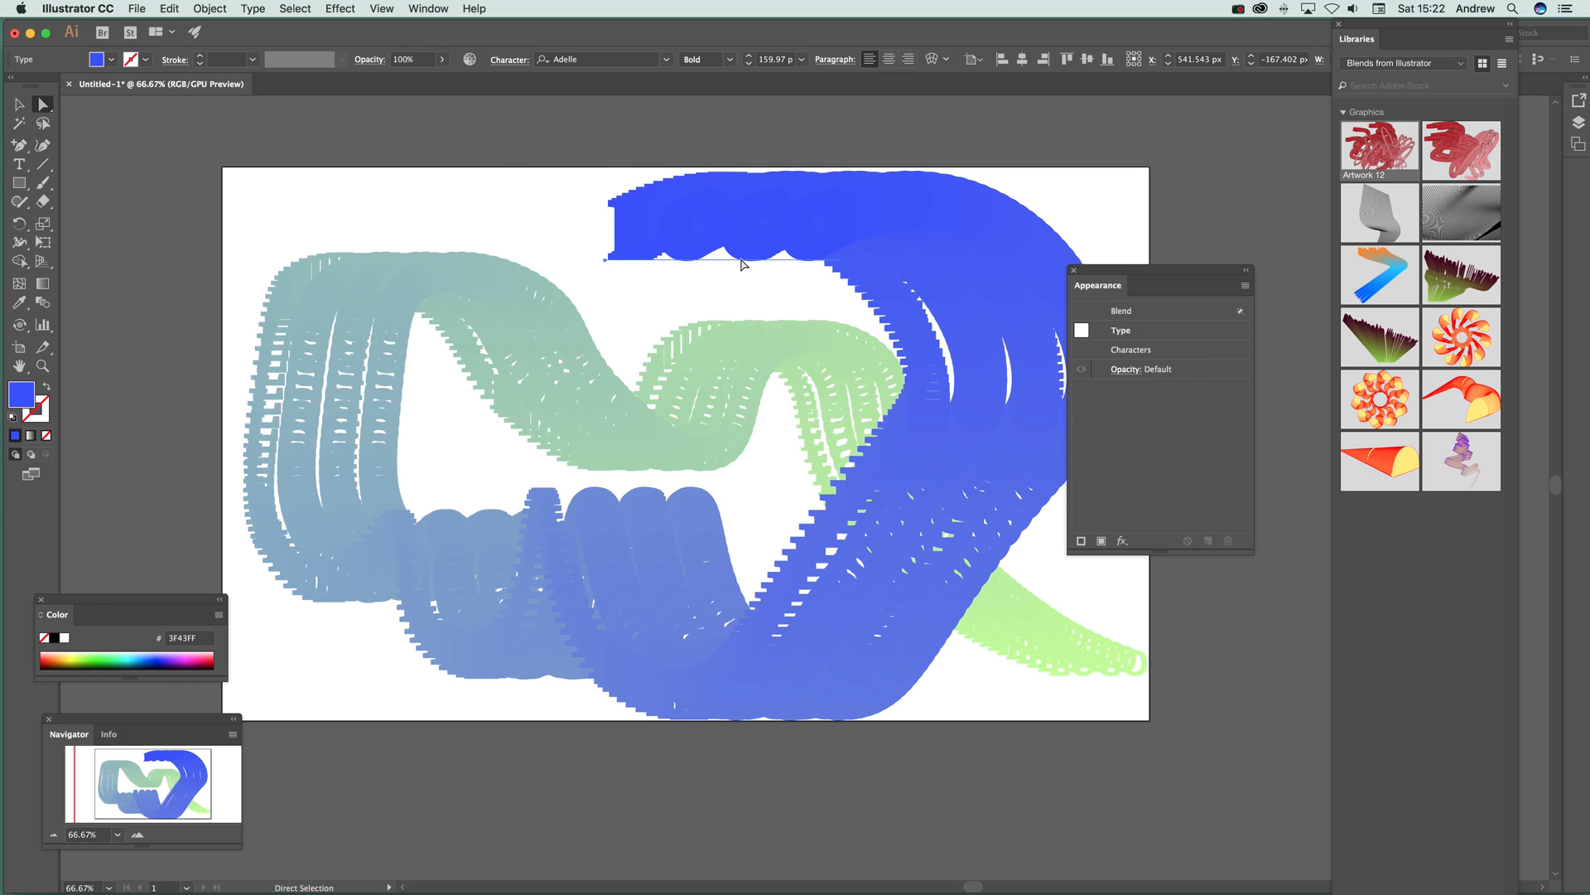
Step: Direct-select the top LOGO and fill it near-black #15000D
left_click(199, 661)
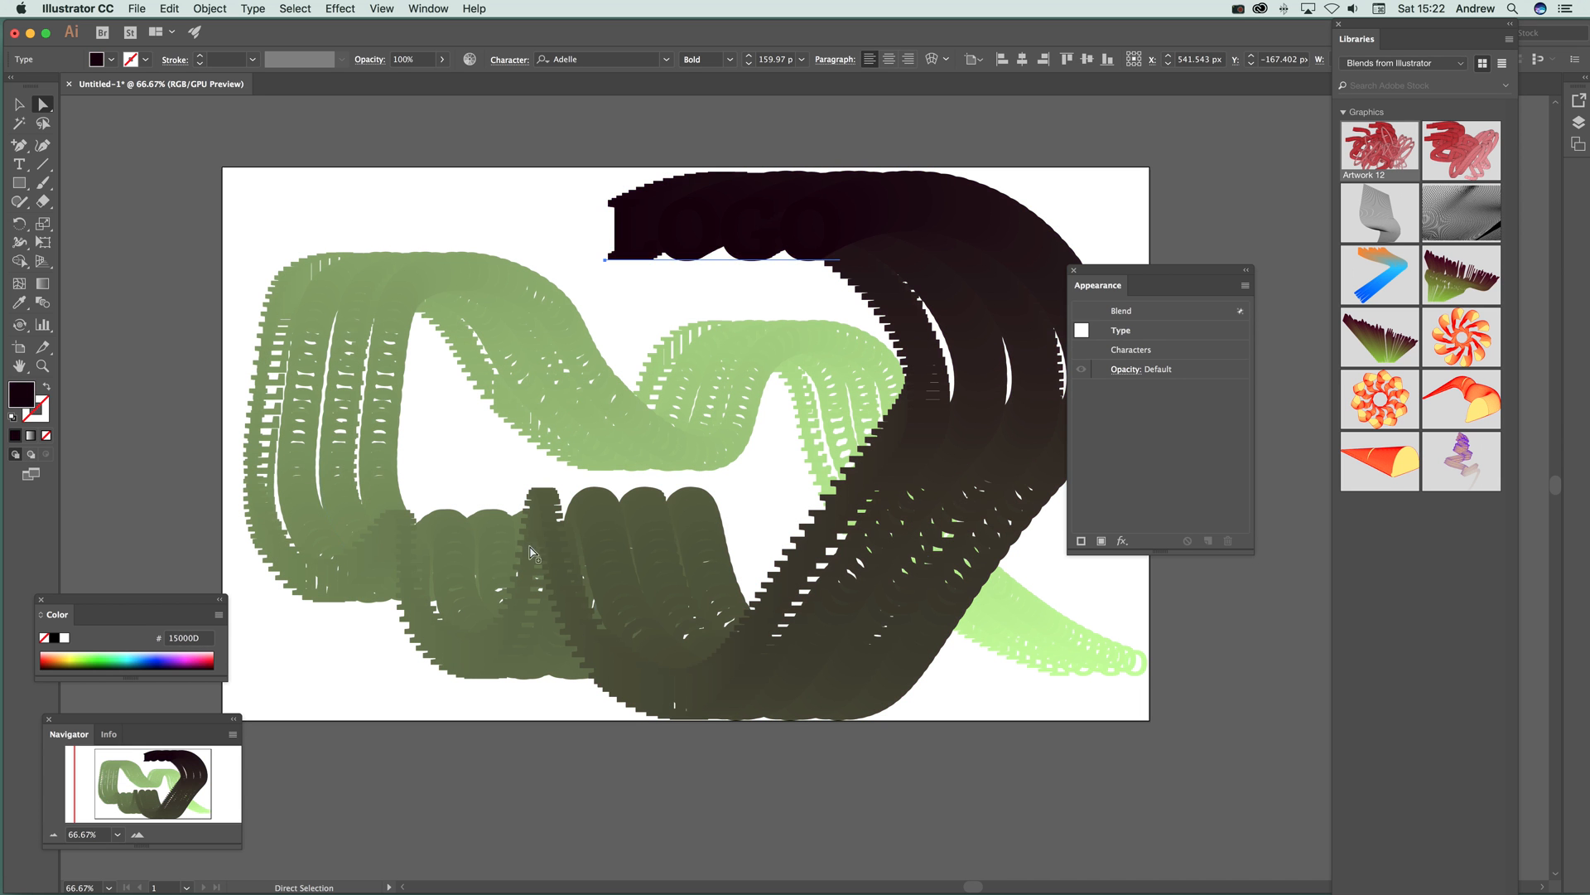
mouse_move(633, 322)
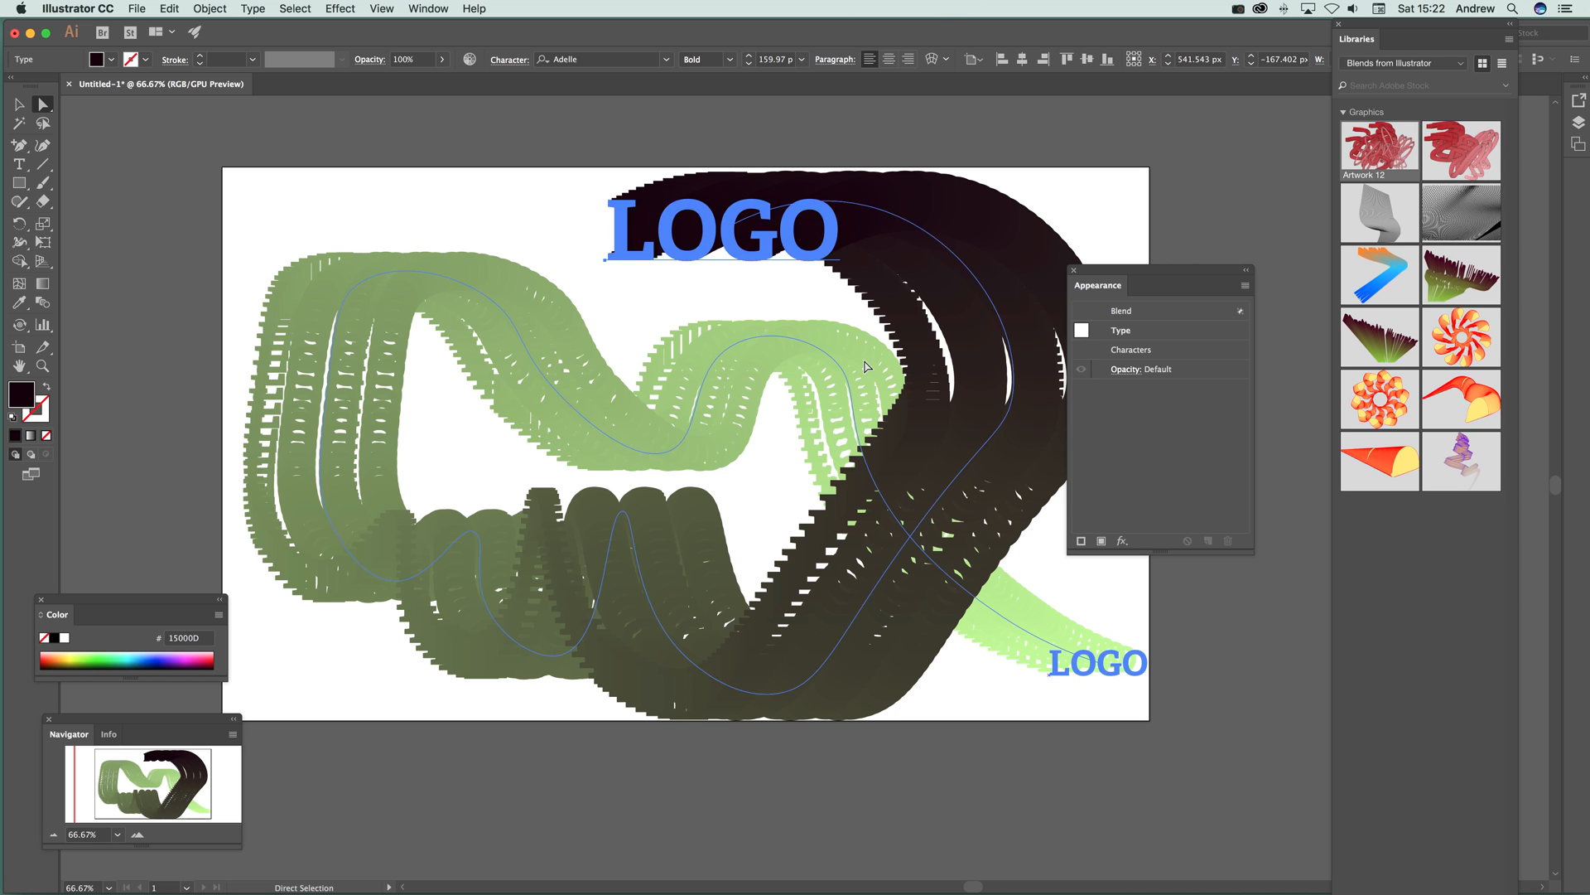
left_click(723, 230)
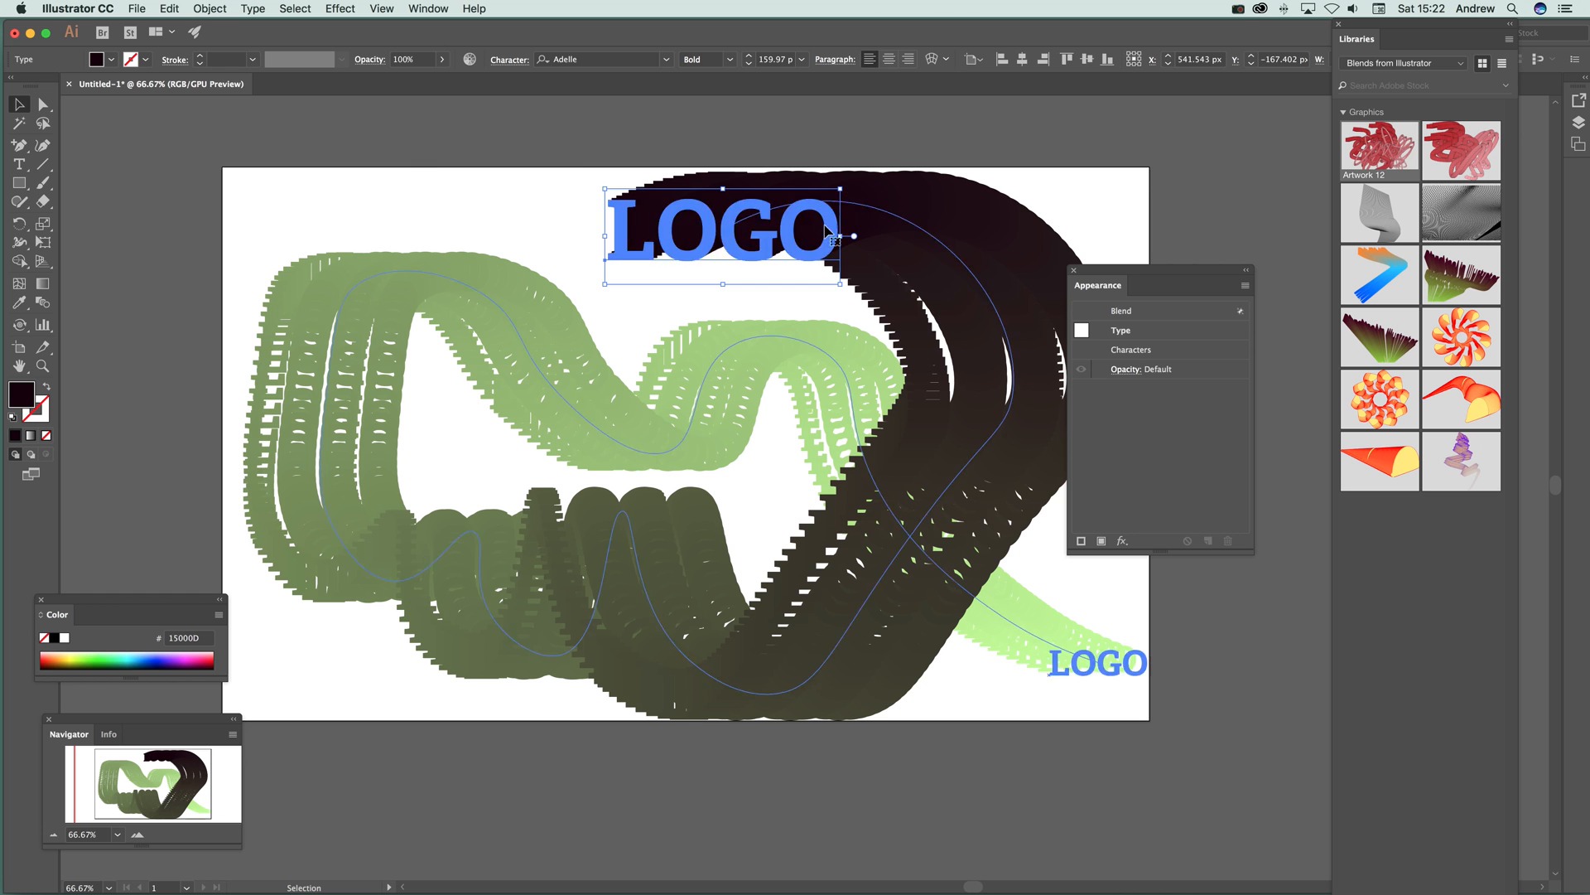